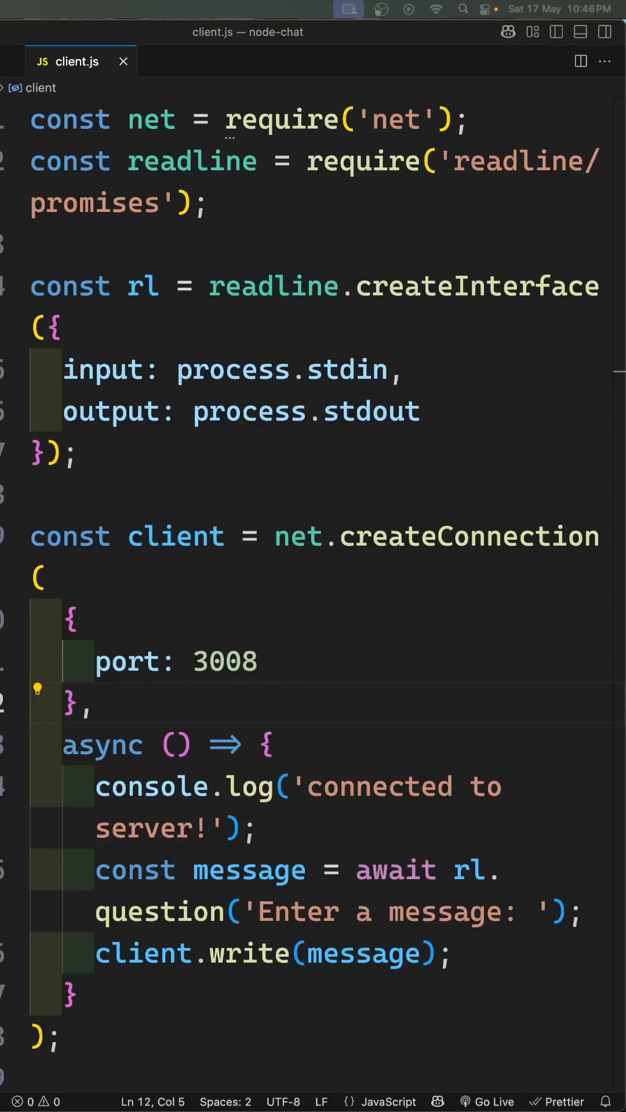
mouse_move(530, 570)
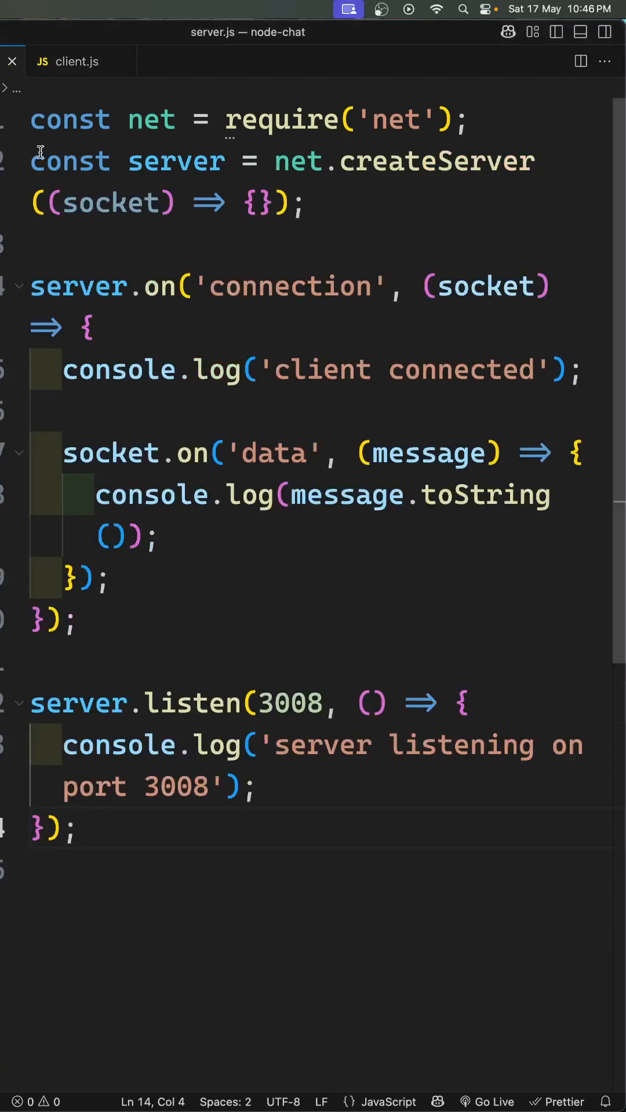
- Return to client.js to review the connection callback and the 'end' handler
click(76, 62)
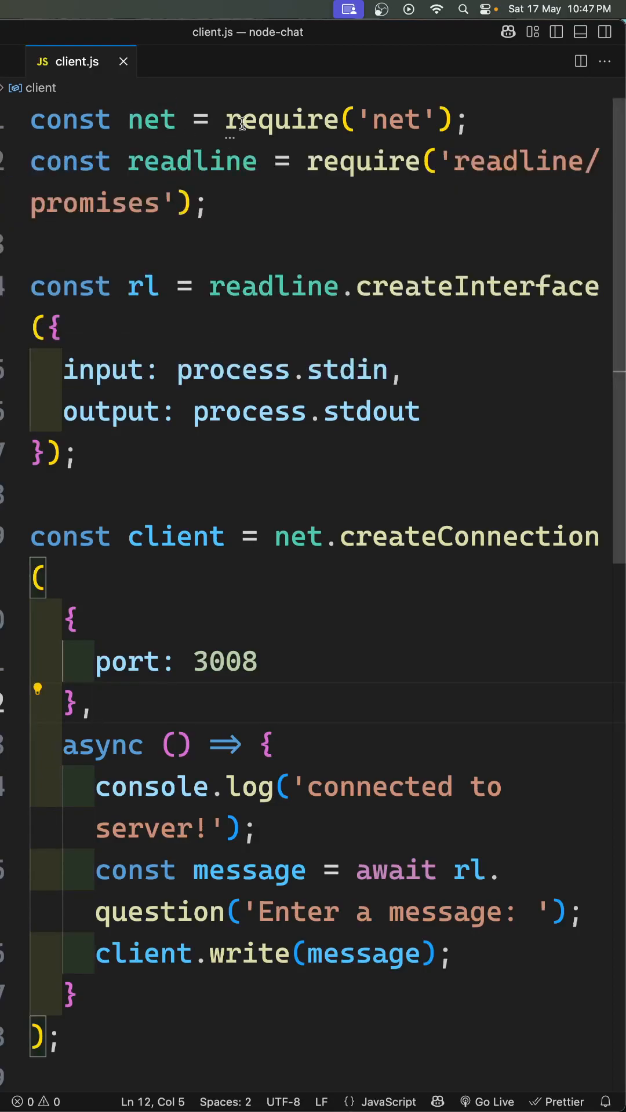
mouse_move(347, 369)
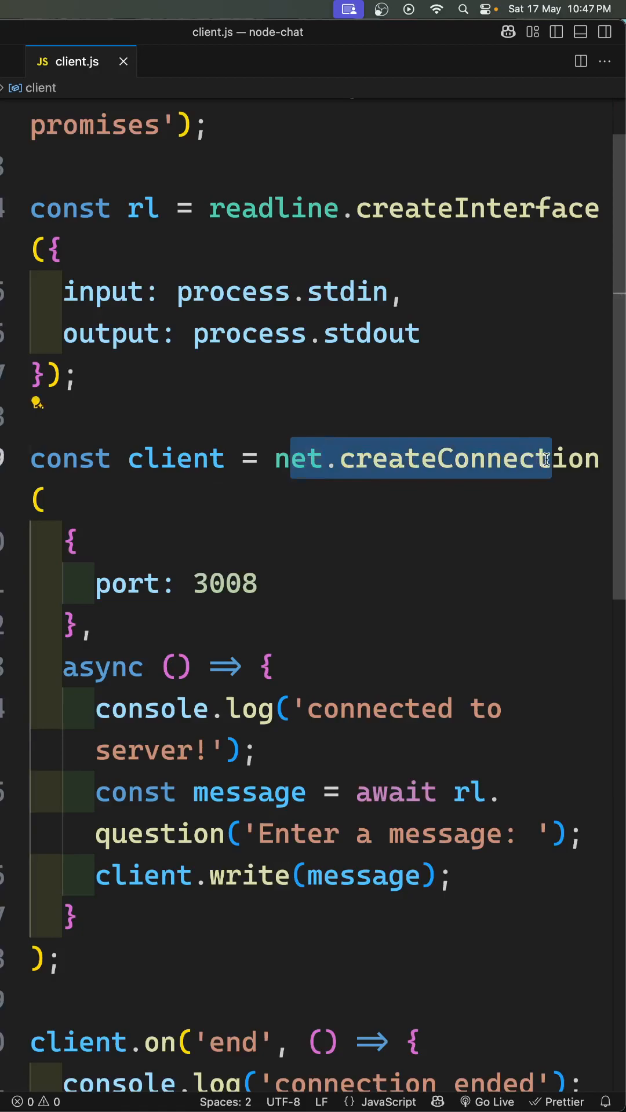
double_click(468, 459)
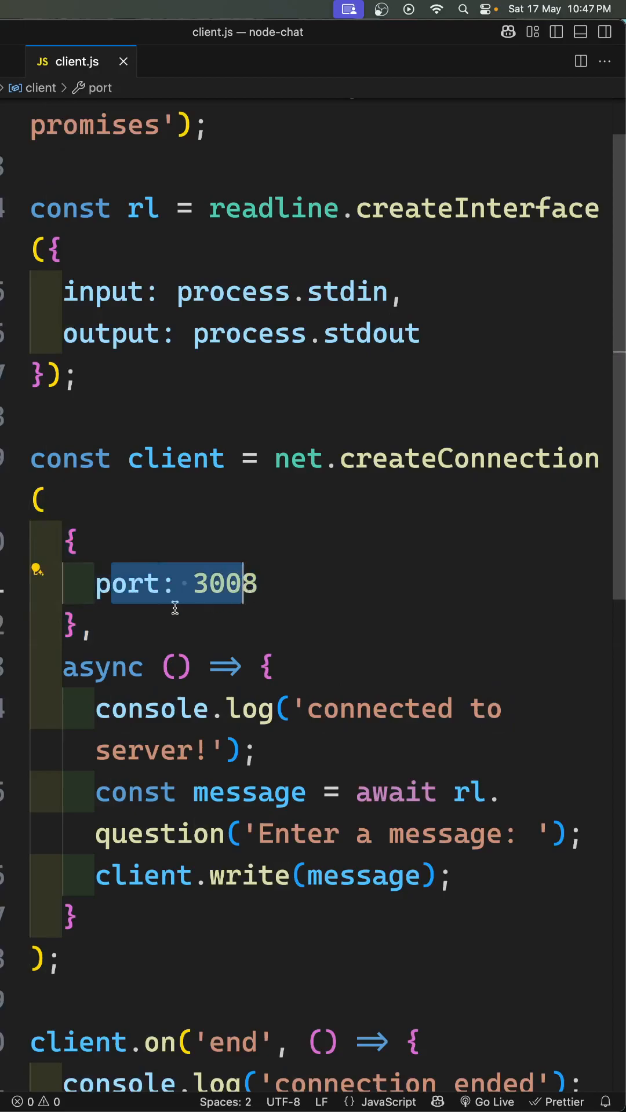
click(261, 584)
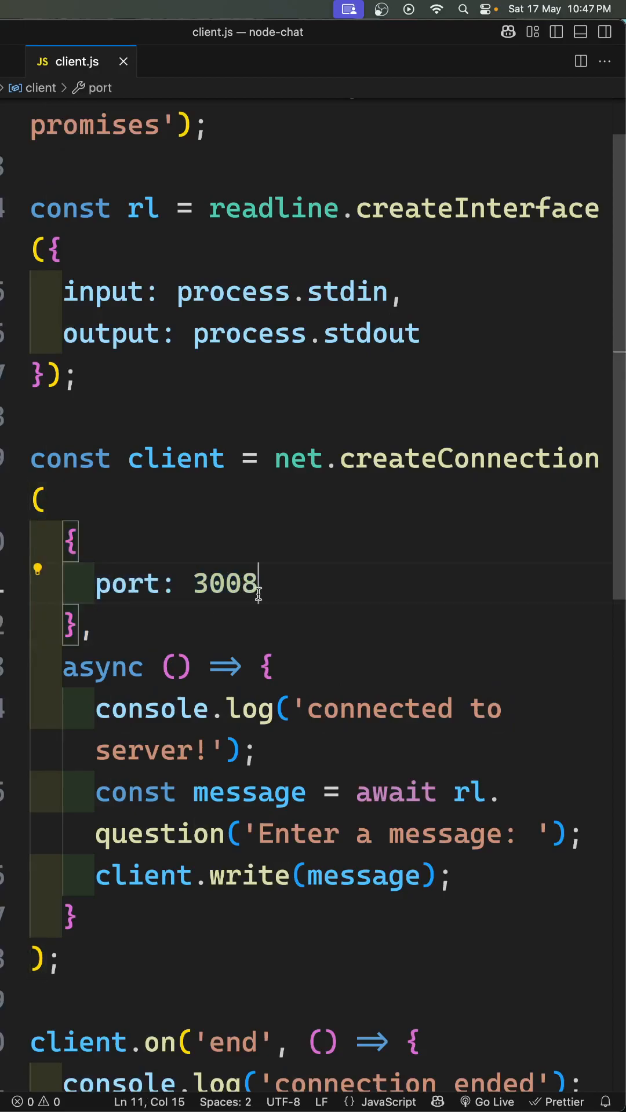
mouse_move(468, 459)
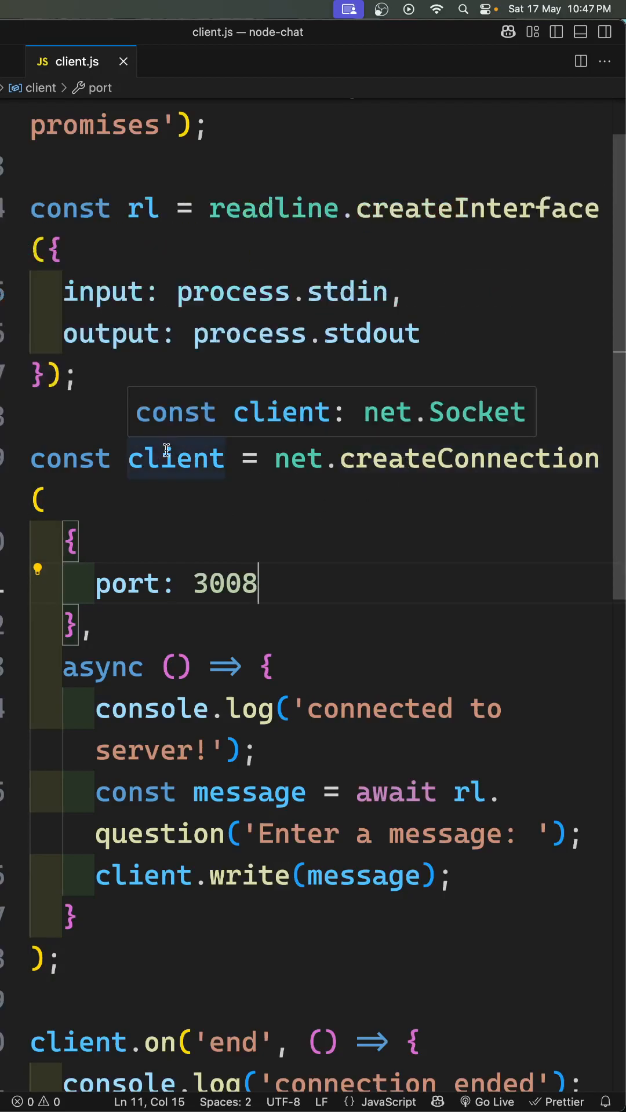
mouse_move(447, 423)
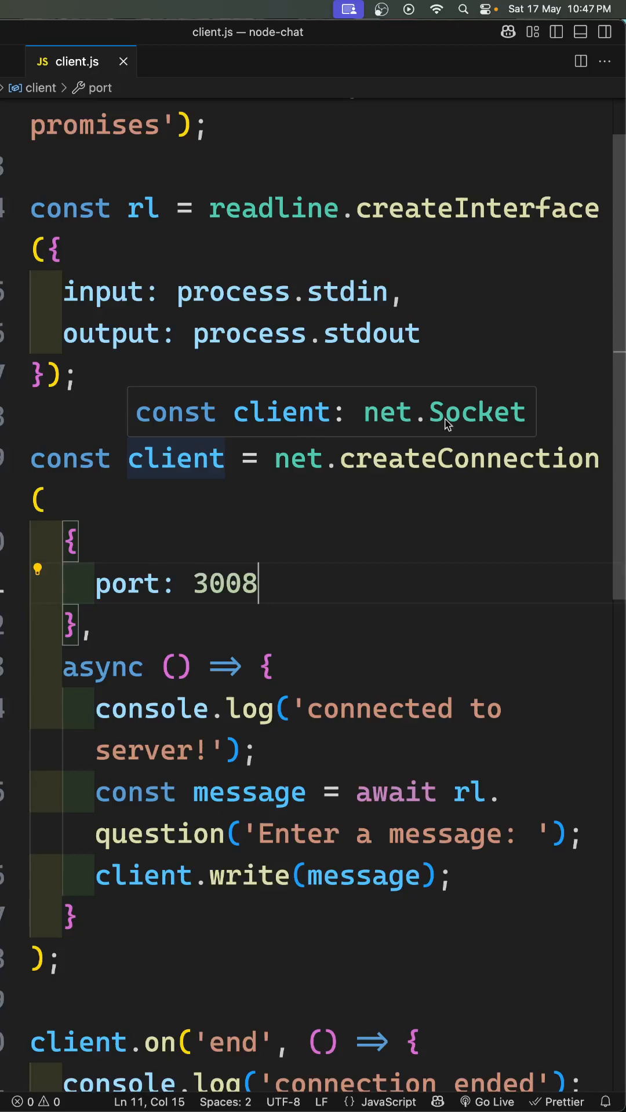
mouse_move(482, 426)
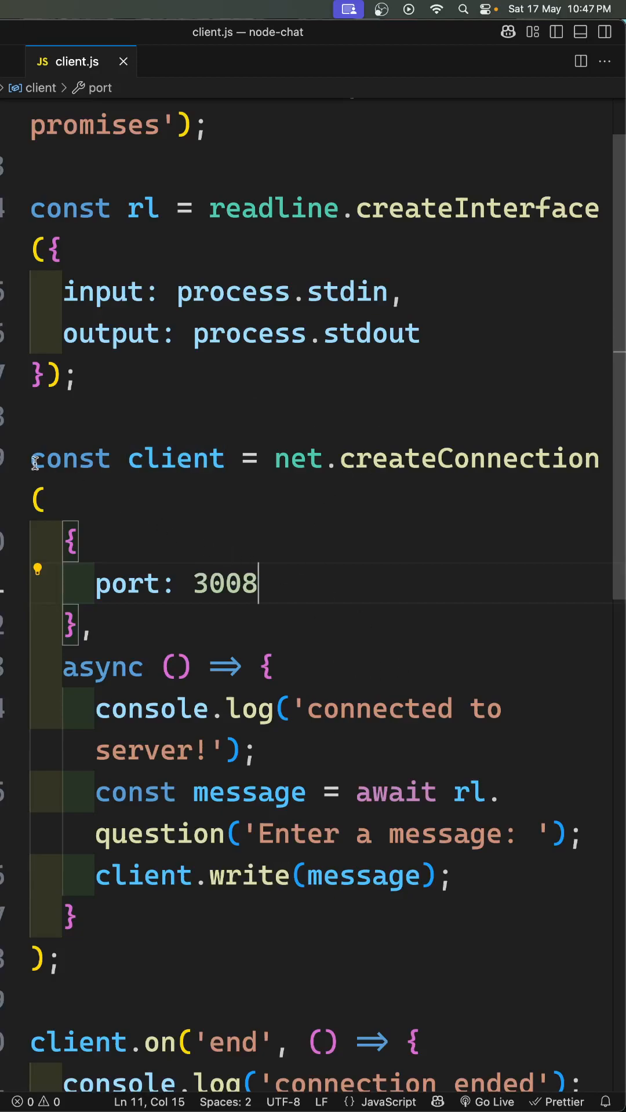
scroll(down, 3)
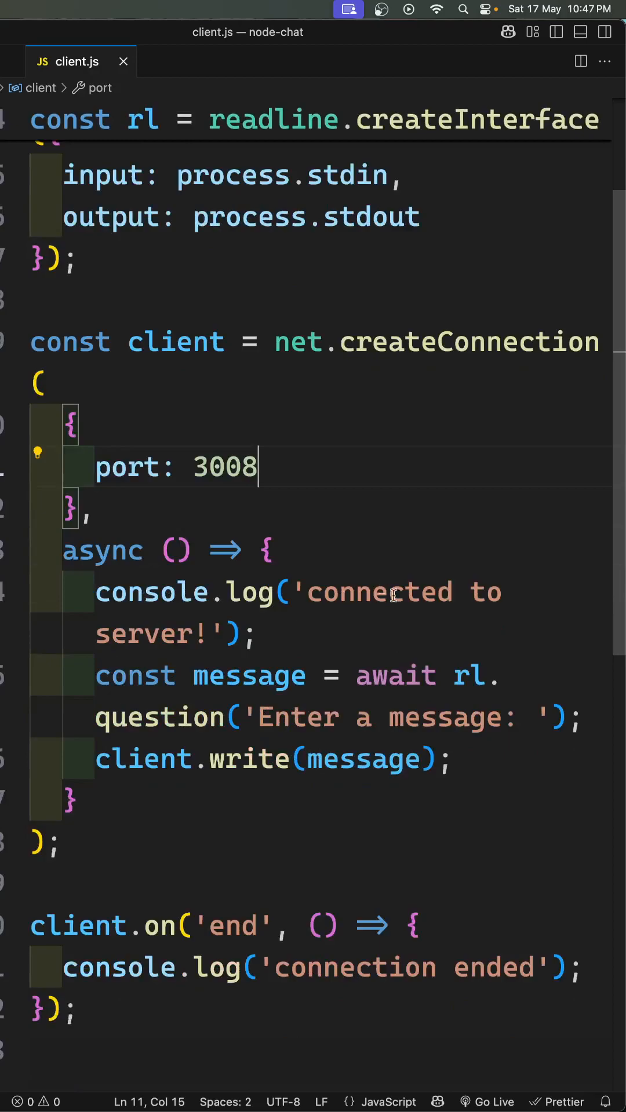
scroll(down, 3)
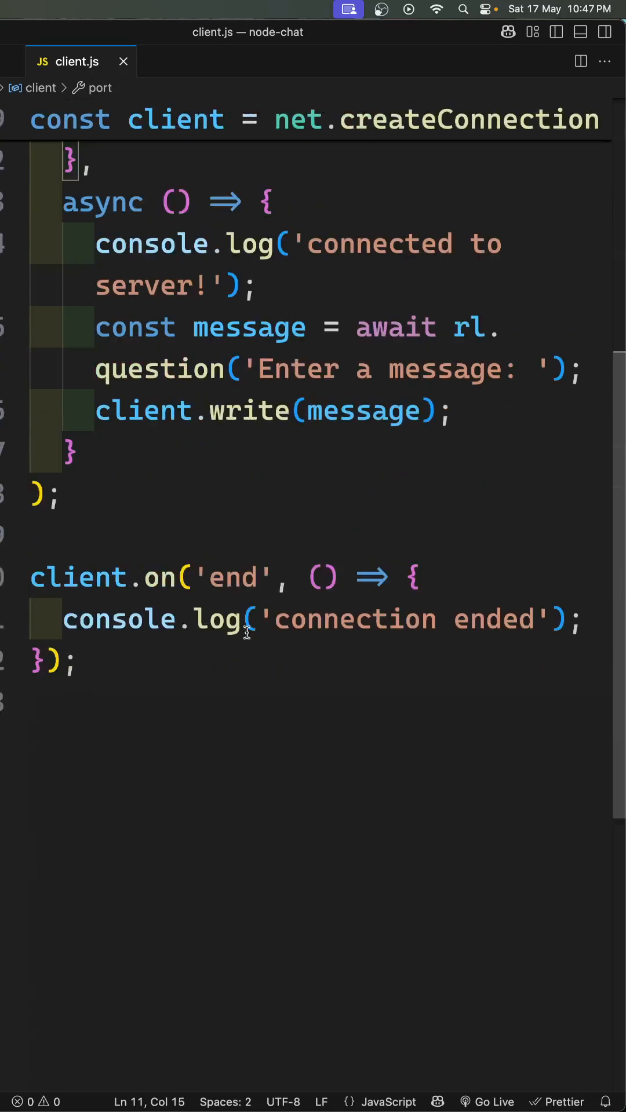